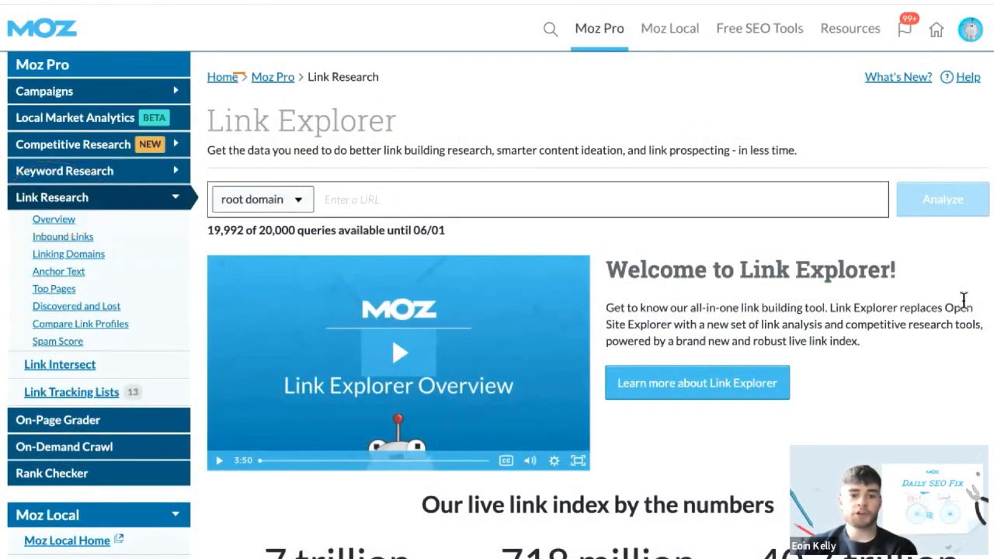
# - Analyze searchenginejournal.com as a root domain in Link Explorer to show Domain Authority 91
pyautogui.write('searchenginejournal.com')
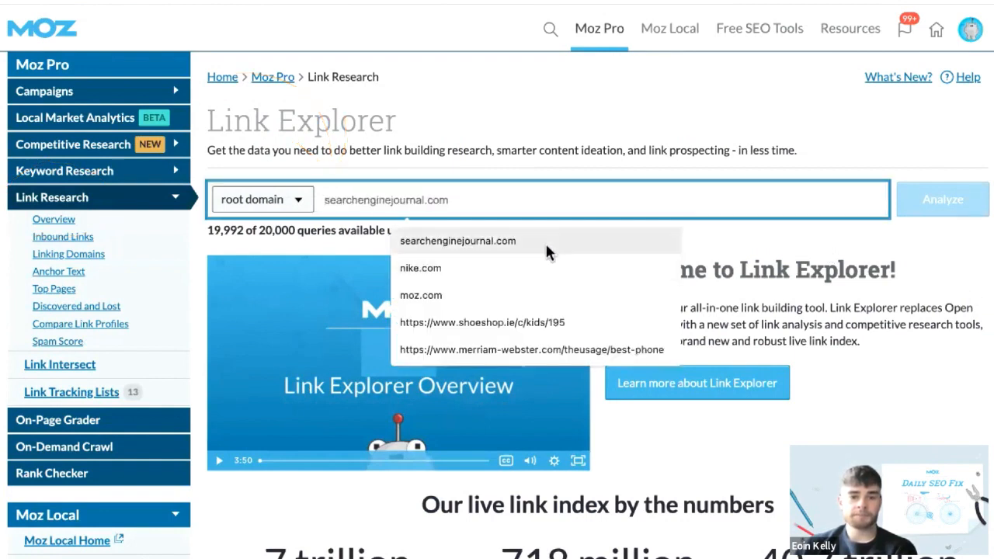
pyautogui.click(262, 199)
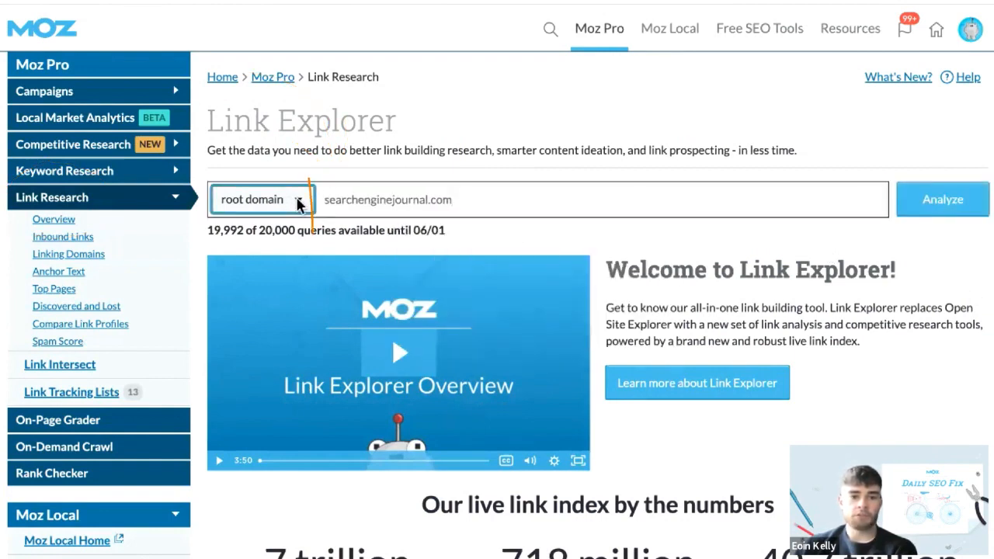
pyautogui.click(261, 199)
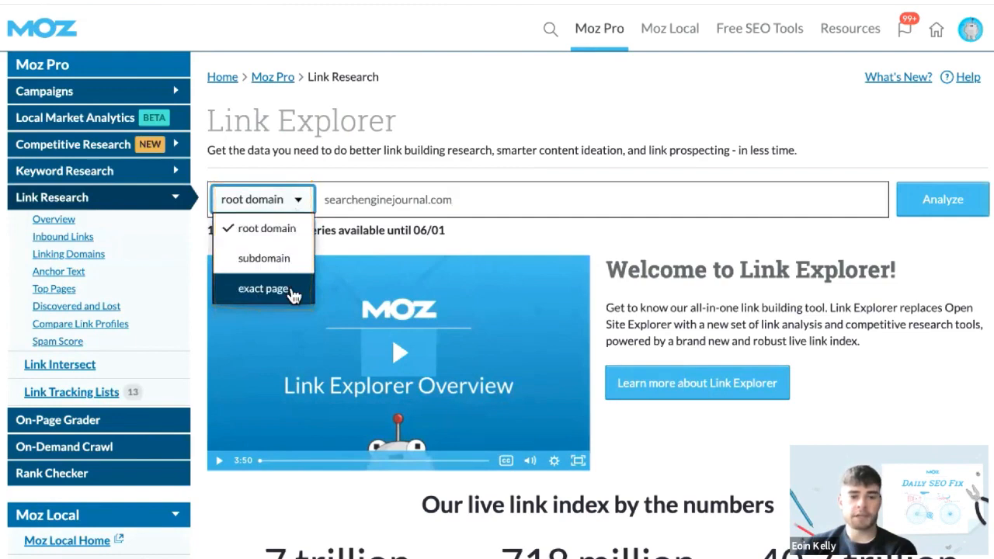
pyautogui.click(942, 200)
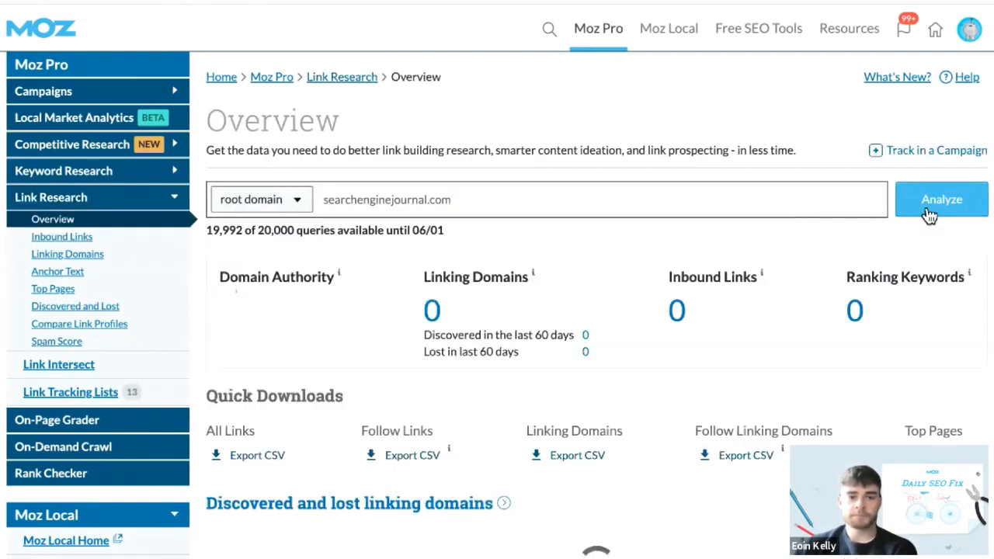
pyautogui.click(941, 199)
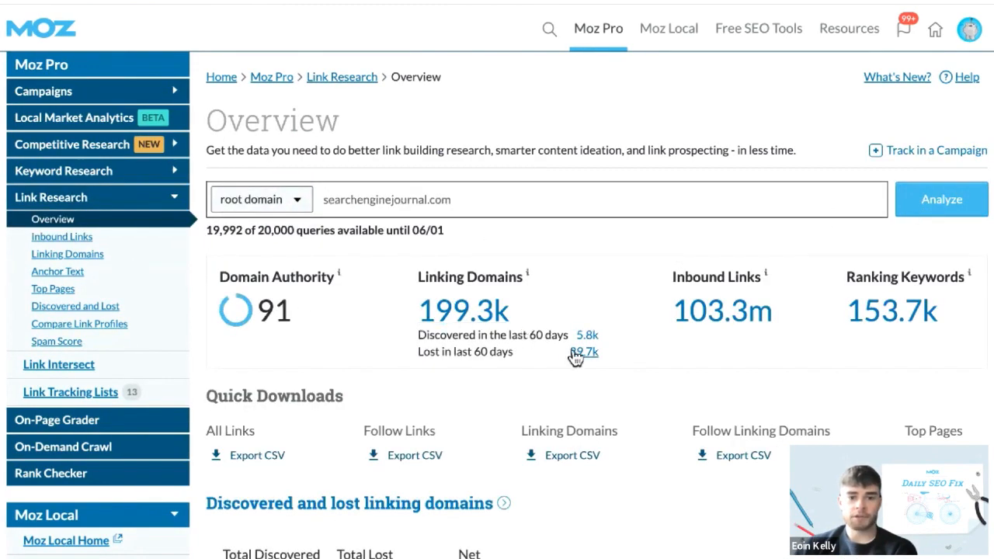
pyautogui.scroll(-3)
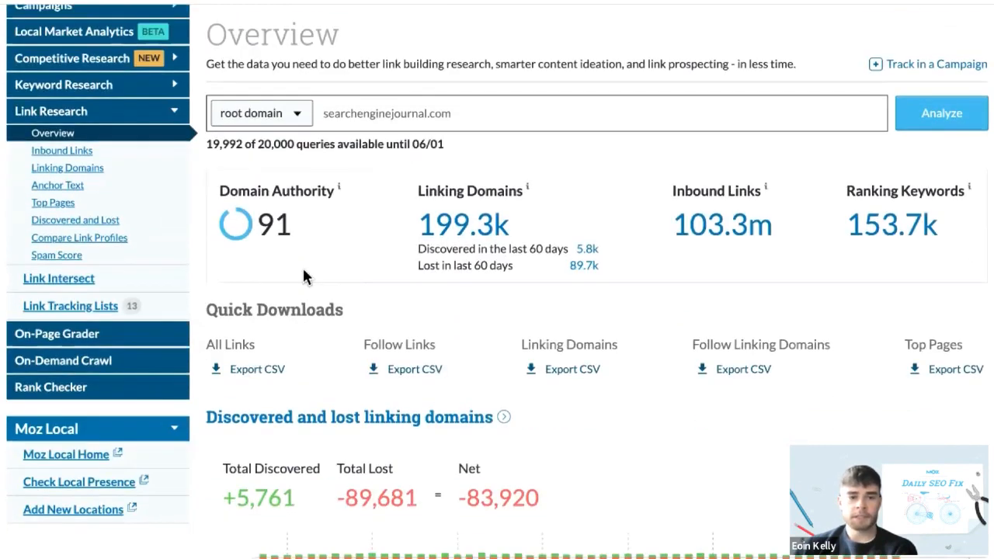
pyautogui.moveTo(75, 220)
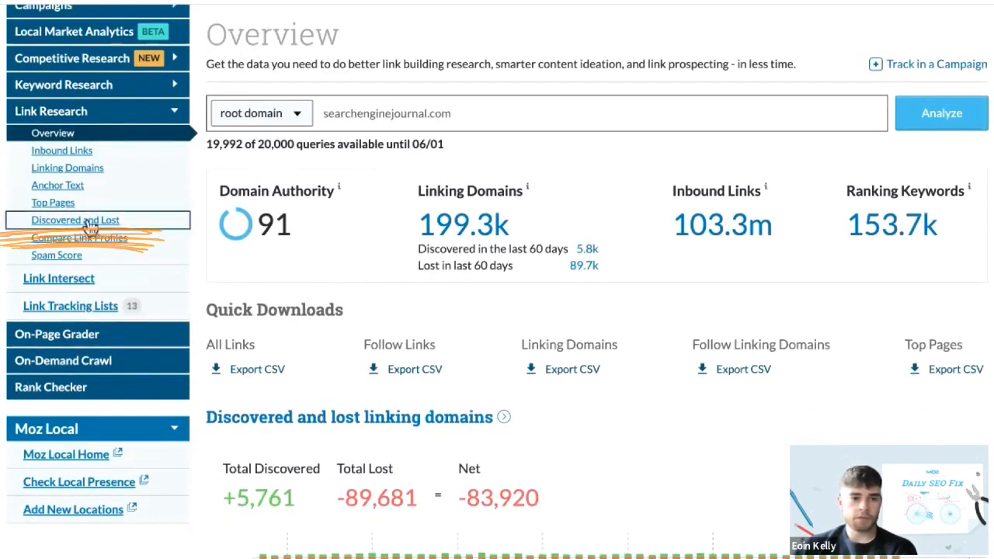
# - Open the Discovered and Lost report and scroll past the +5,761 / -89,681 chart
pyautogui.click(75, 220)
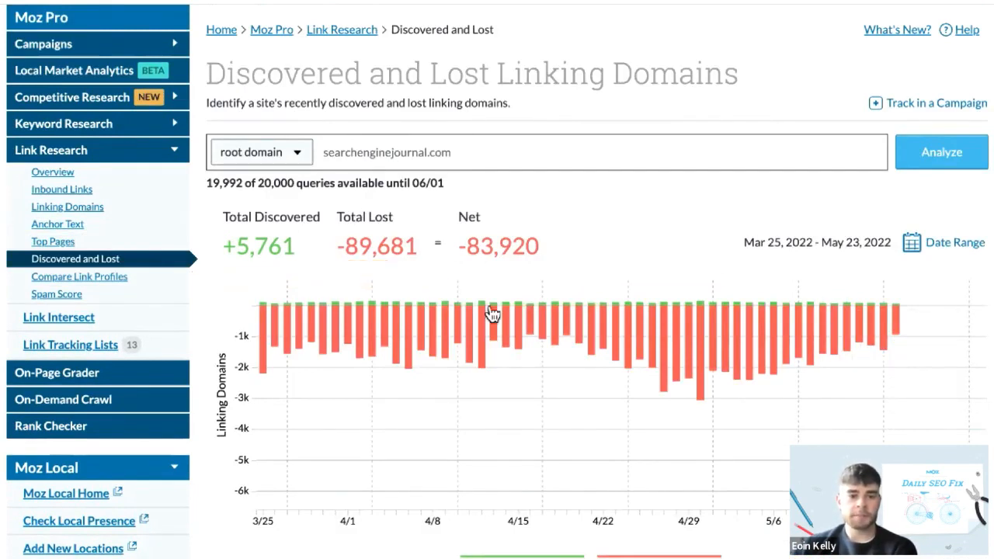
pyautogui.moveTo(557, 269)
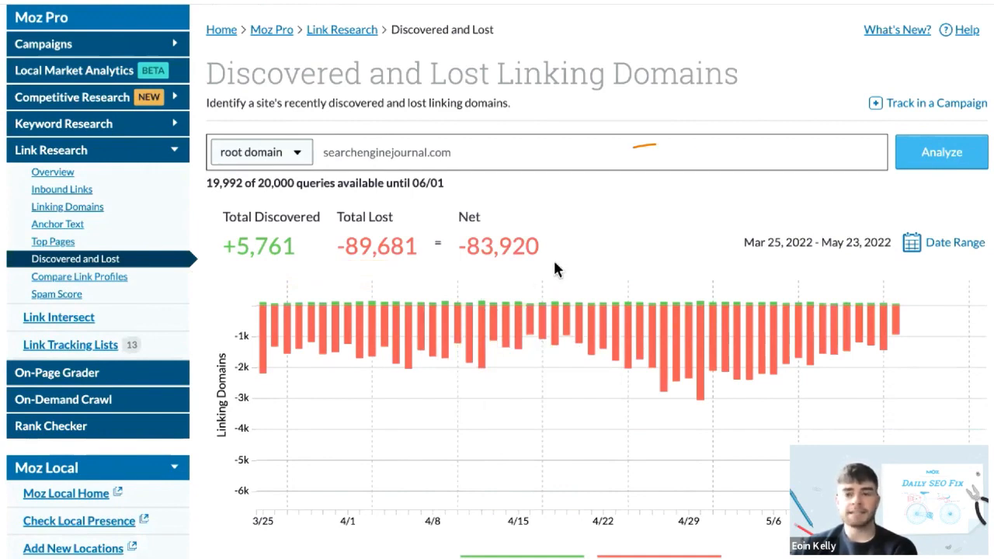
pyautogui.scroll(-3)
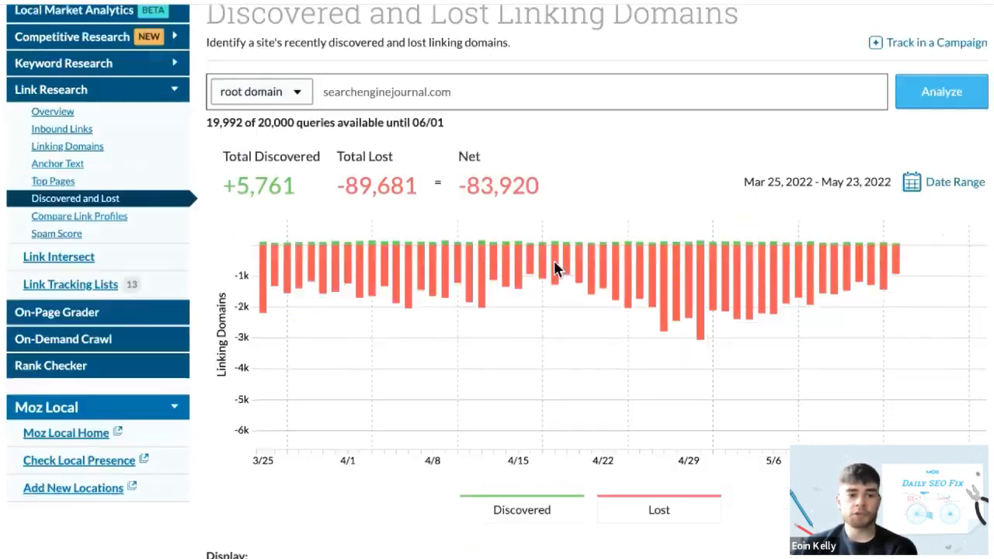
pyautogui.scroll(-3)
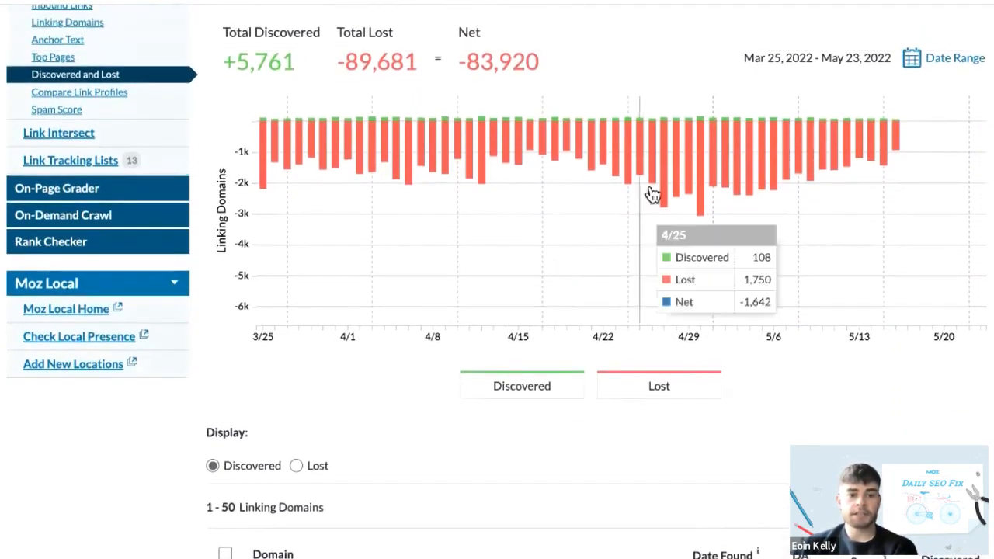
pyautogui.scroll(-3)
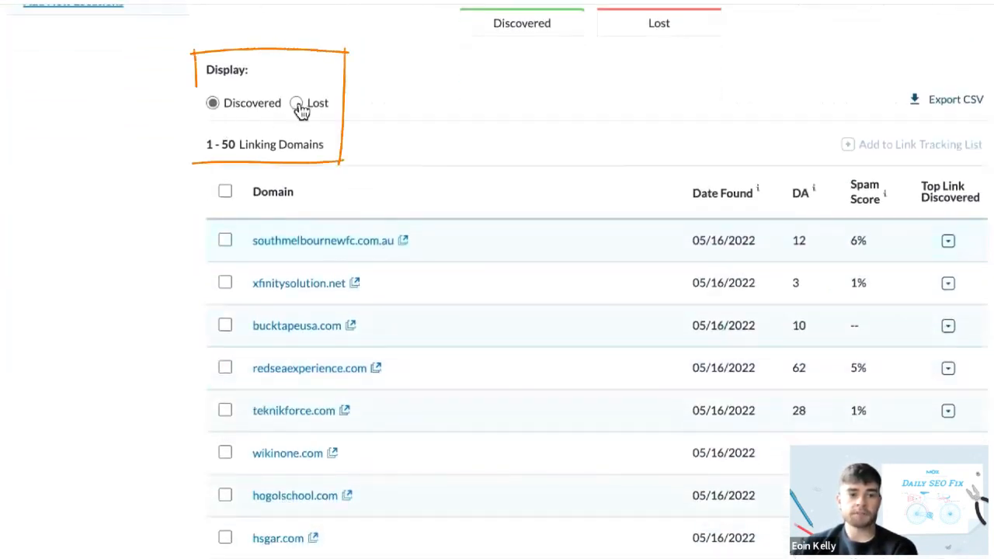
# - Toggle Discovered/Lost, preview southmelbournewfc.com.au's top link, then list lost domains like tuenet.com
pyautogui.click(298, 103)
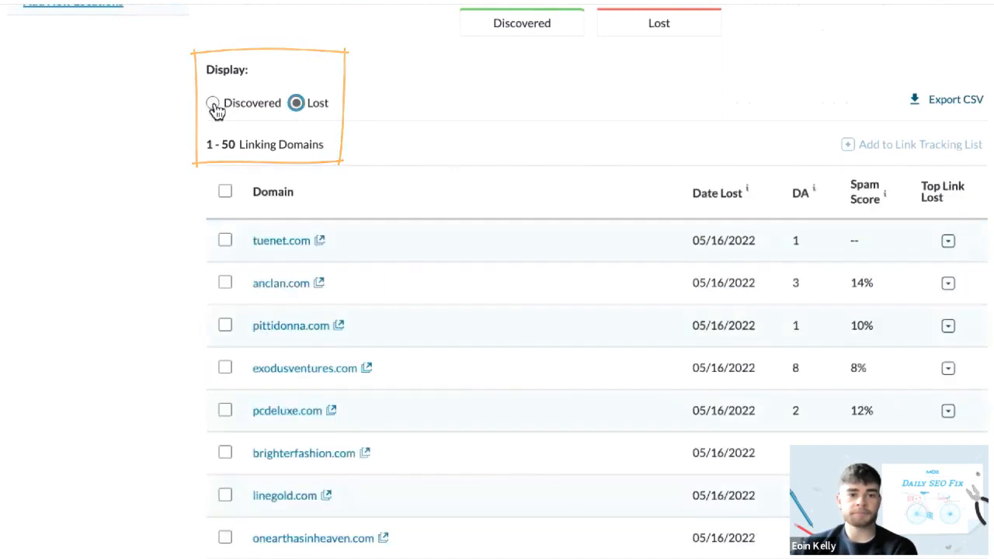
pyautogui.click(211, 103)
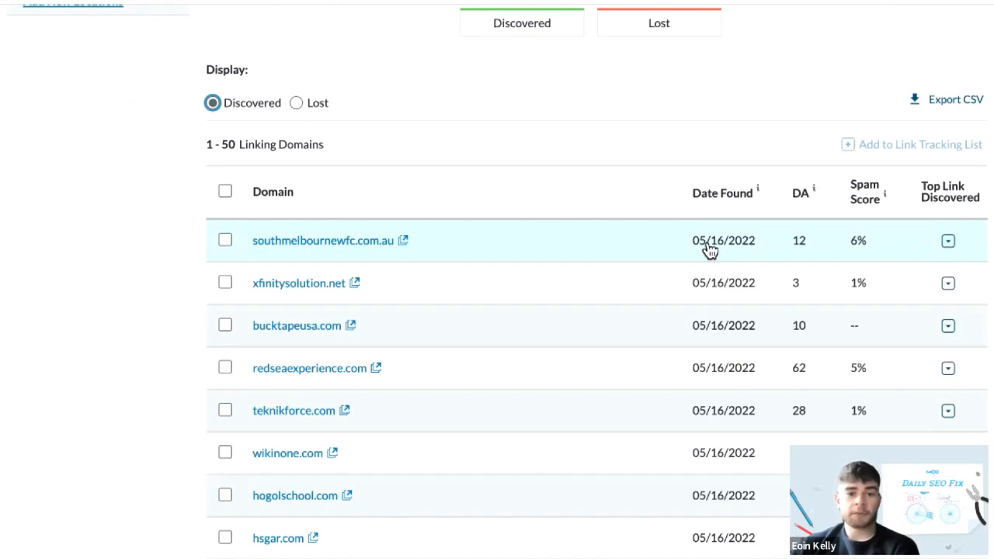
pyautogui.moveTo(687, 255)
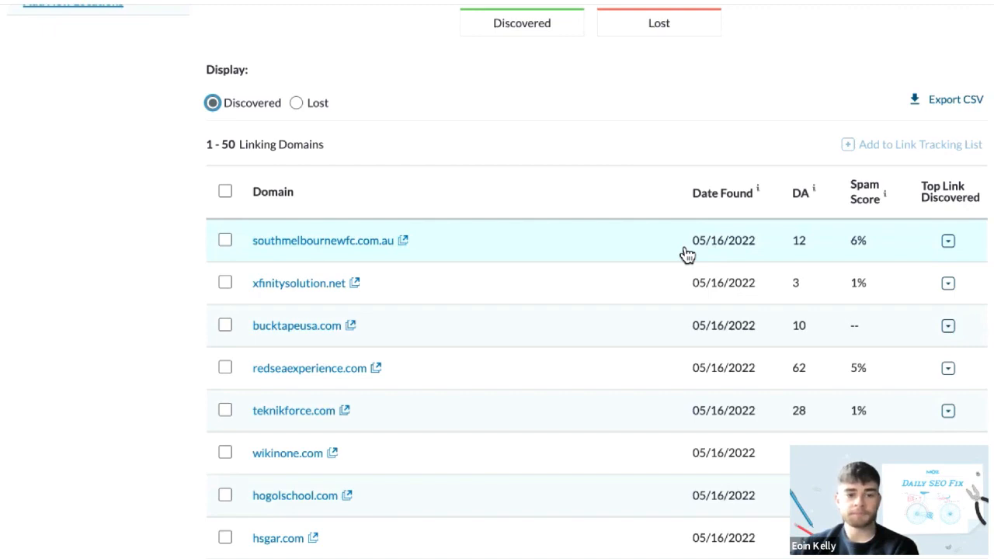
pyautogui.moveTo(690, 267); pyautogui.dragTo(896, 268)
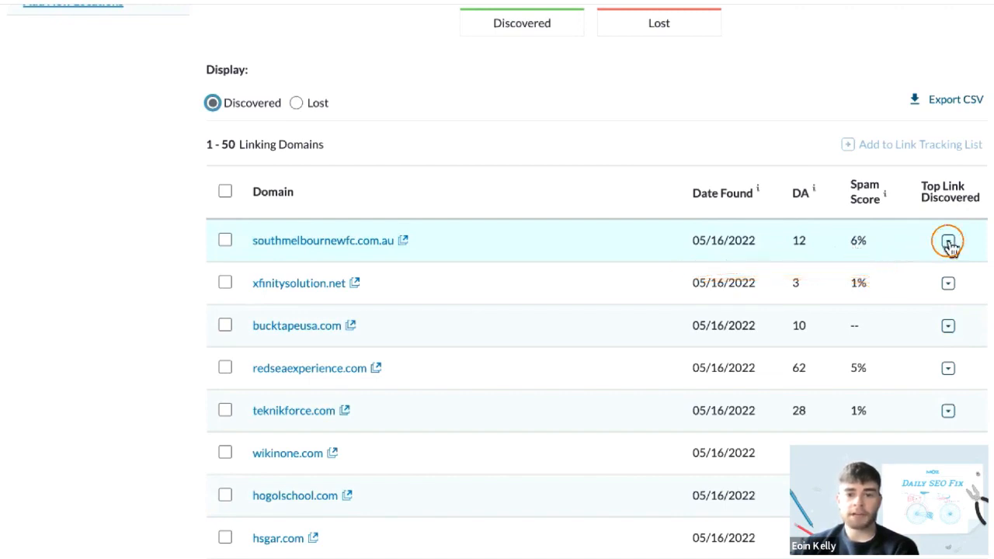
pyautogui.click(945, 240)
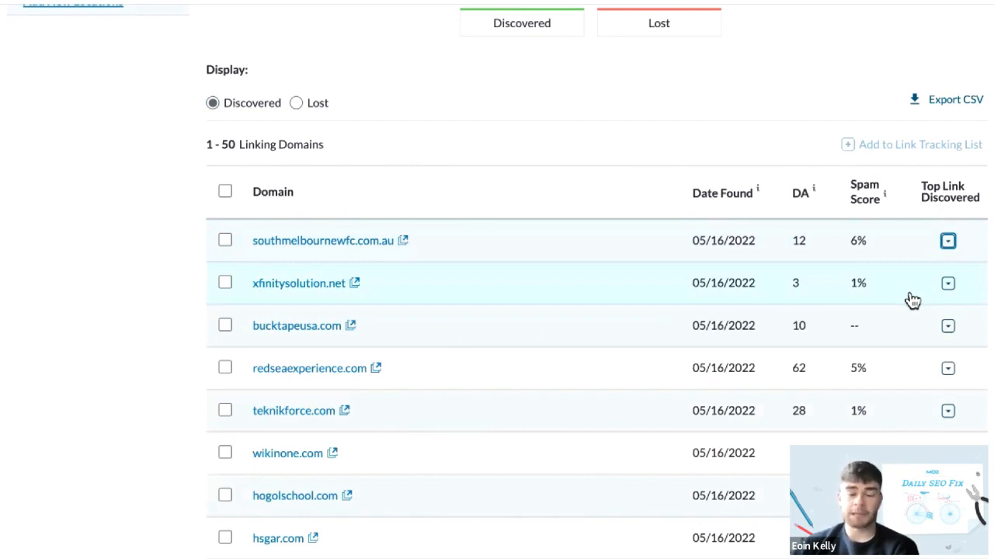
pyautogui.moveTo(906, 304)
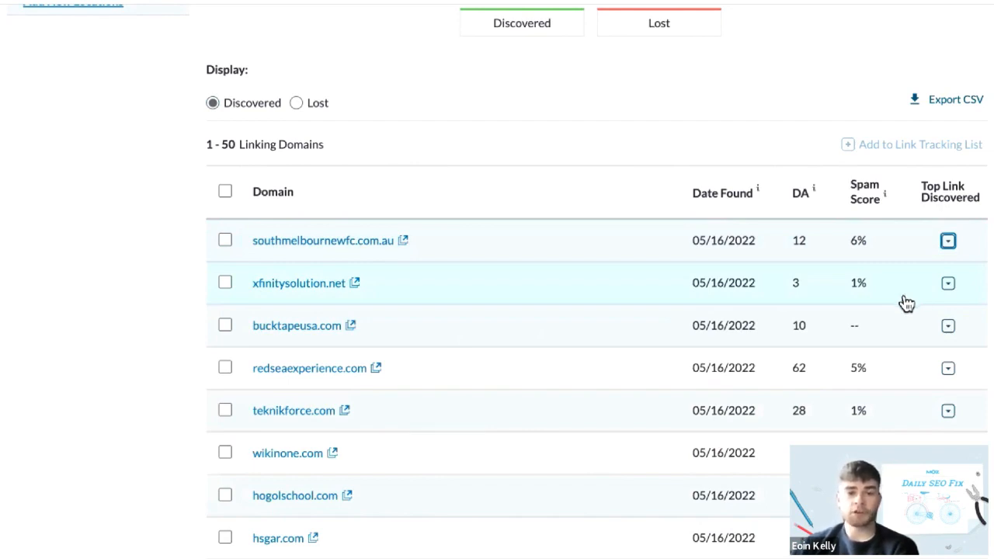
pyautogui.scroll(-3)
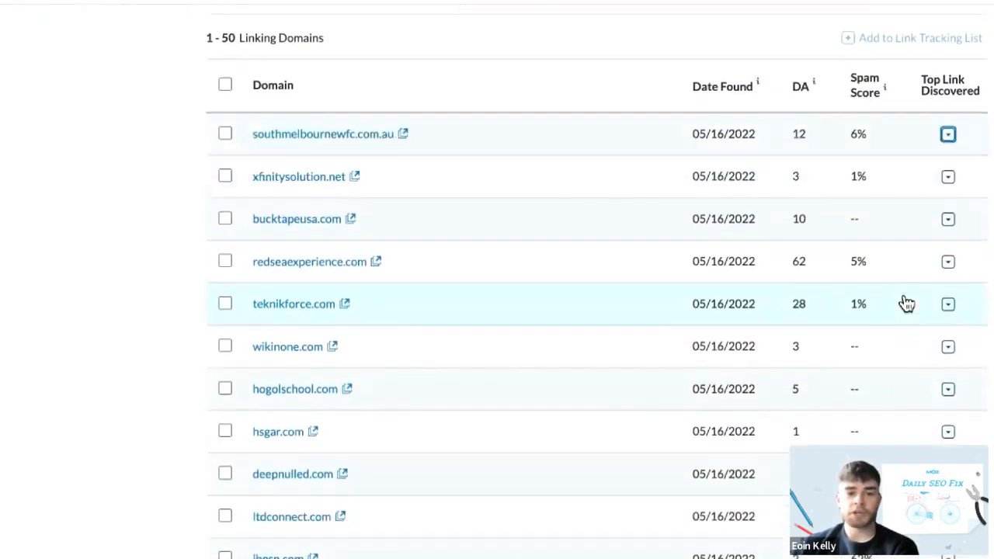
pyautogui.click(74, 160)
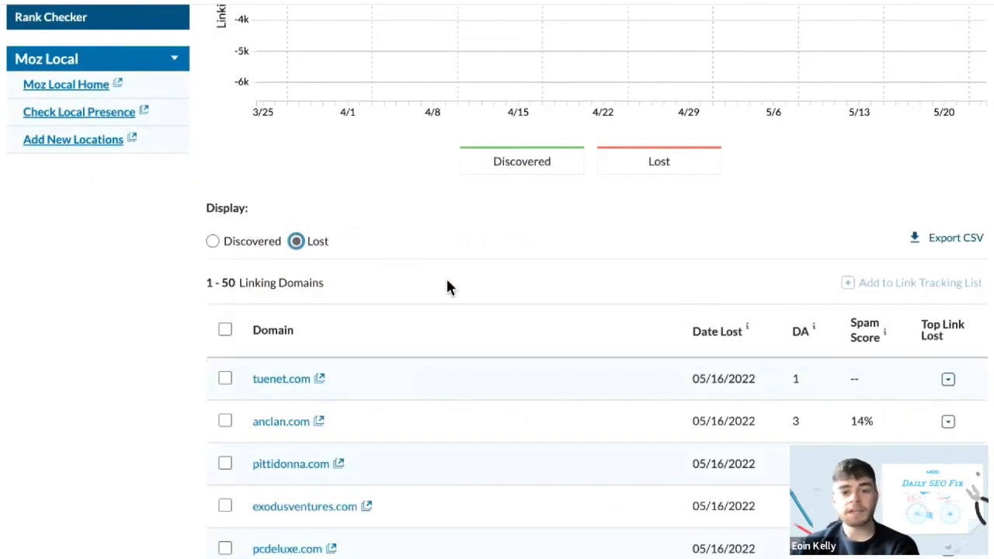
pyautogui.moveTo(454, 308)
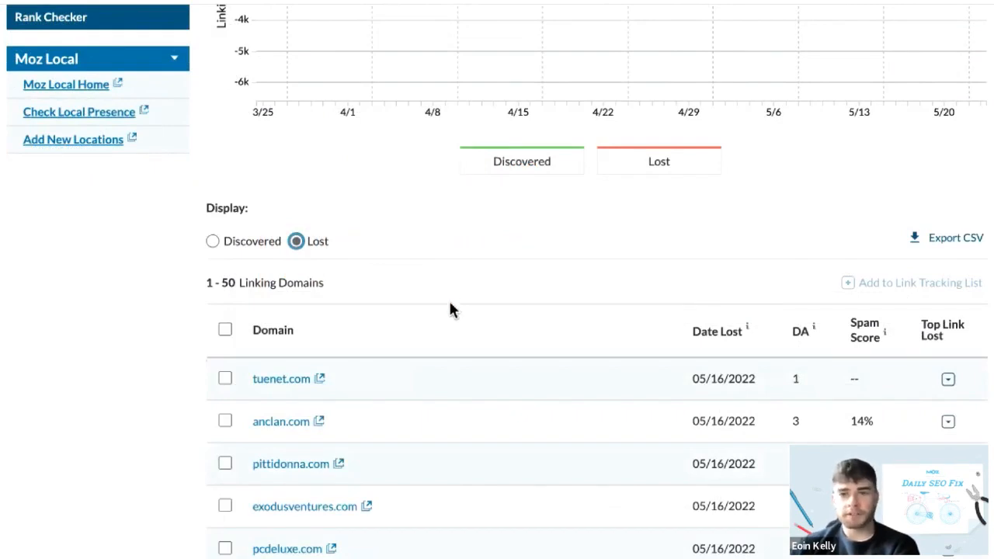
pyautogui.scroll(-3)
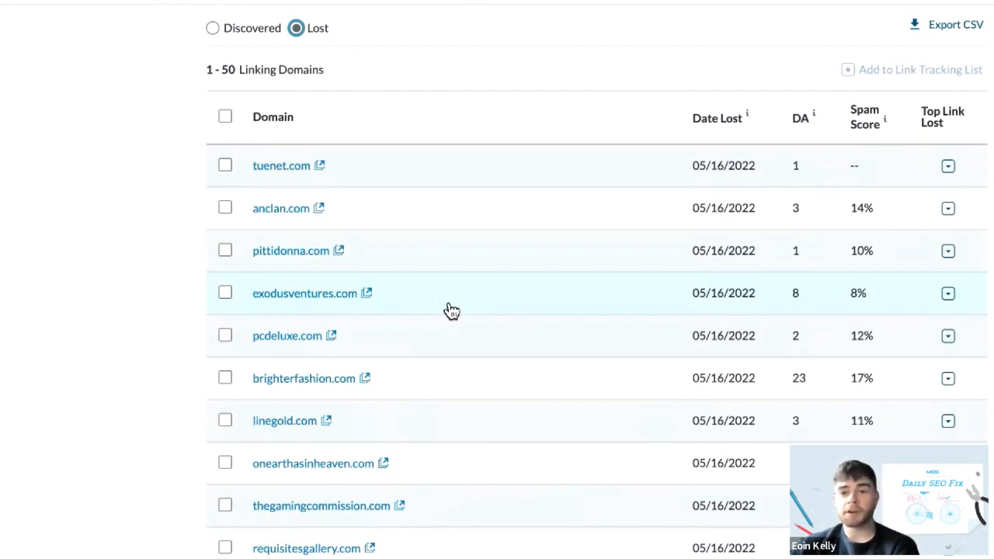
pyautogui.moveTo(457, 323)
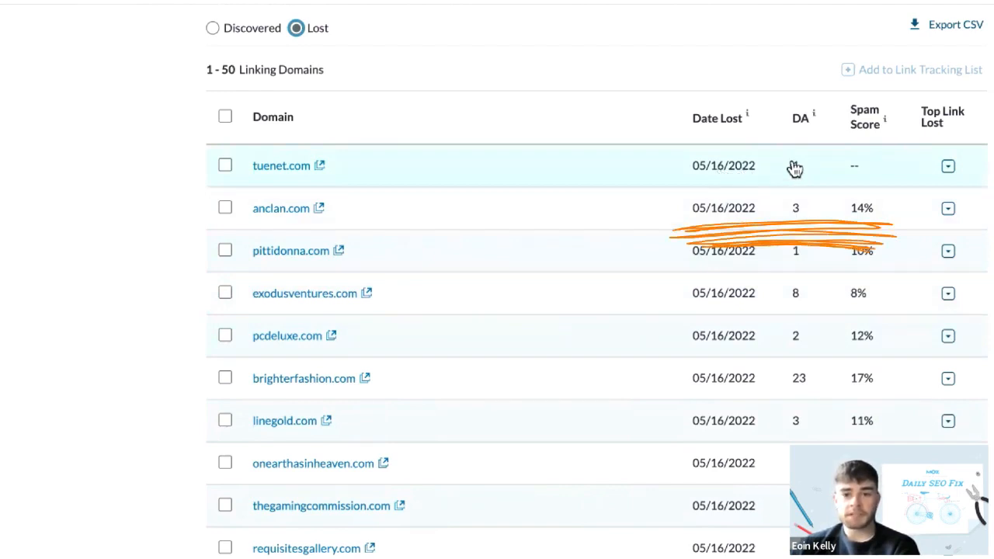
pyautogui.moveTo(863, 218)
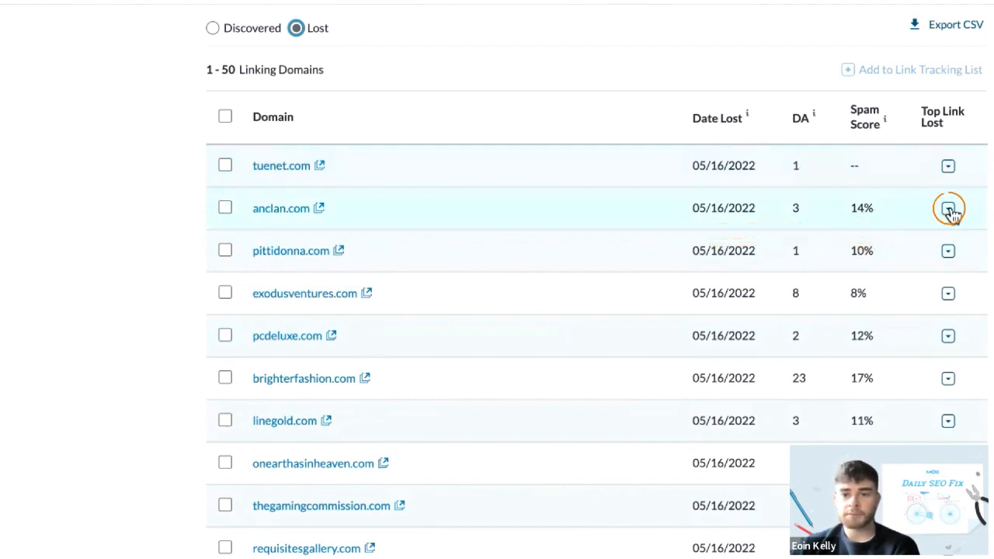
pyautogui.click(946, 207)
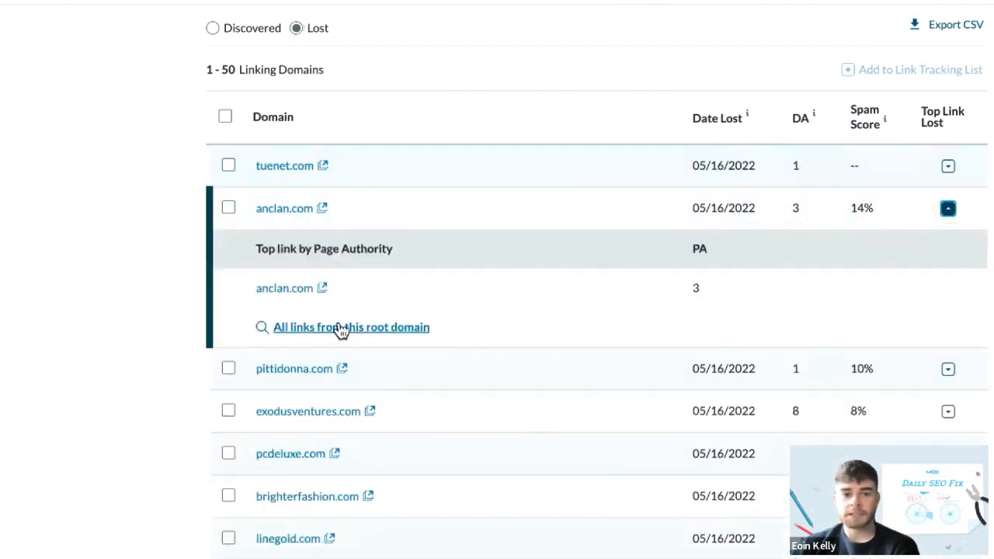
pyautogui.click(947, 208)
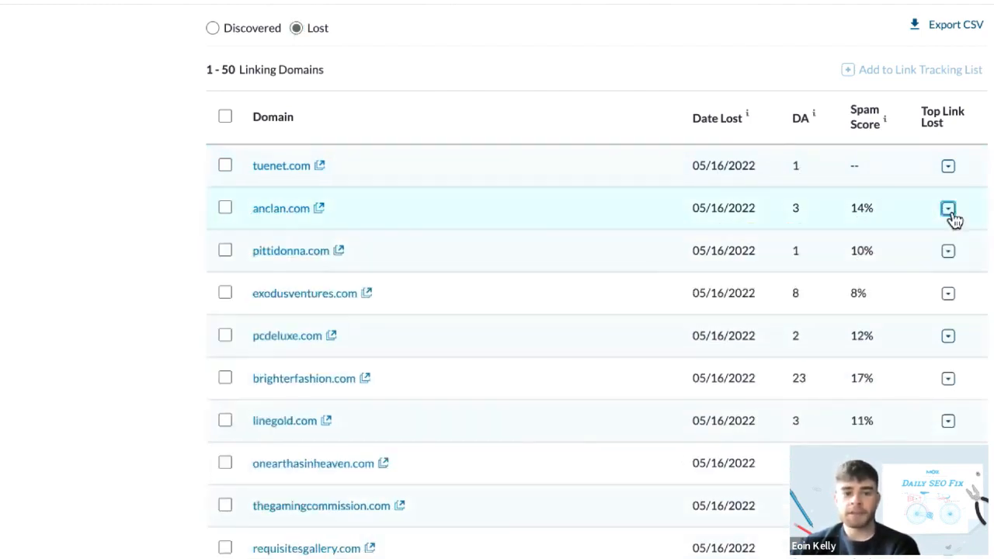